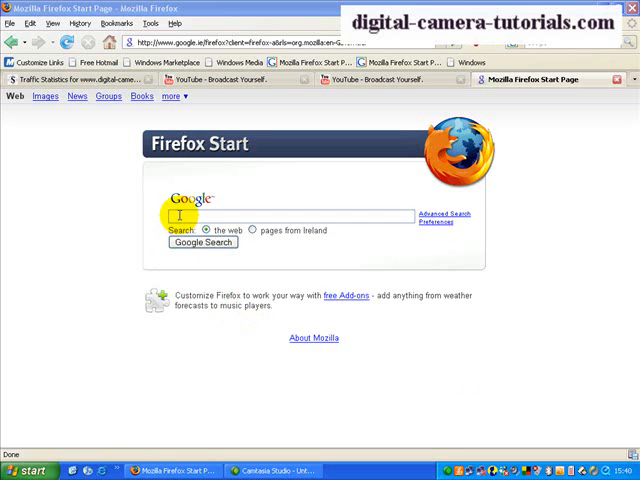
Google 'facemorpher download freeware' from the Firefox Start page search box
click(285, 215)
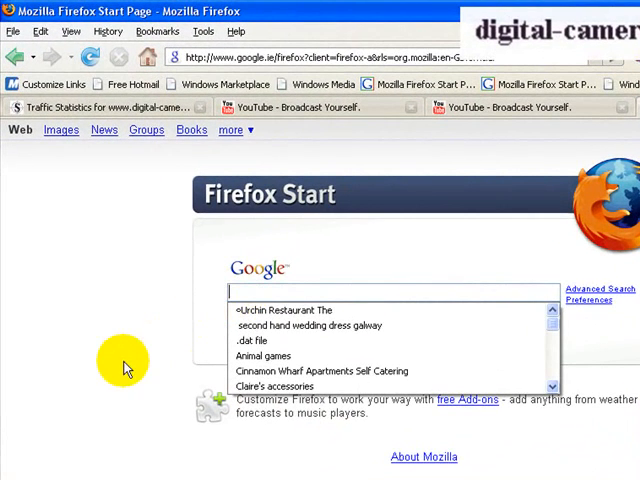
text(facemorpher)
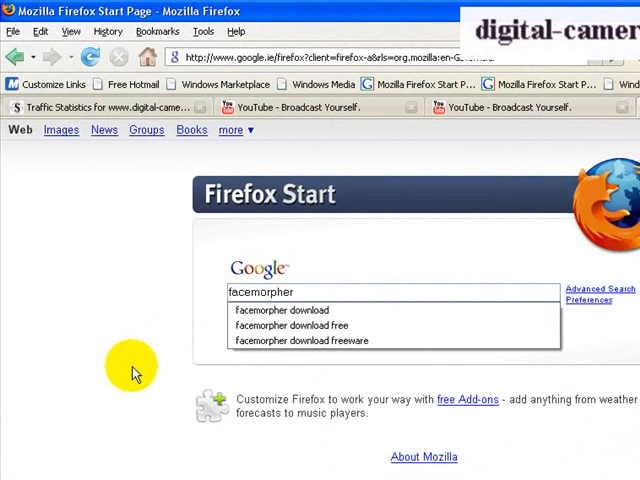
text(download free)
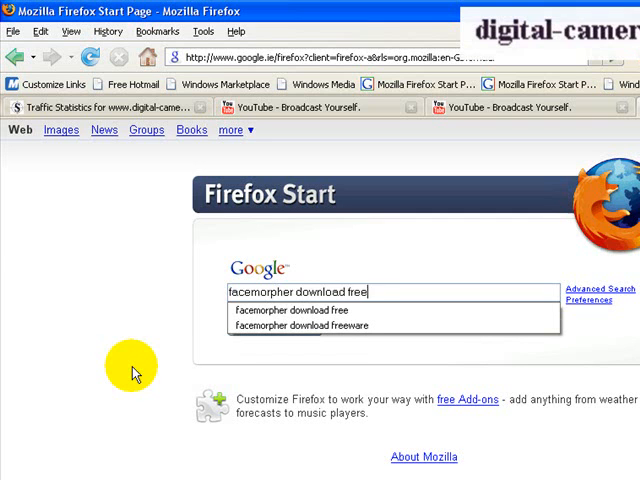
click(310, 325)
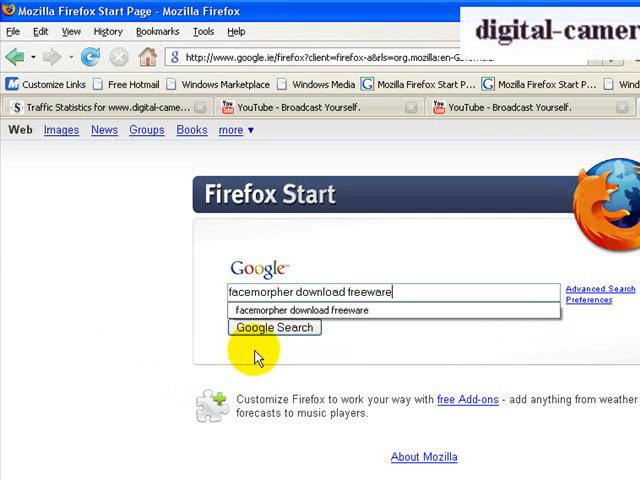
click(275, 328)
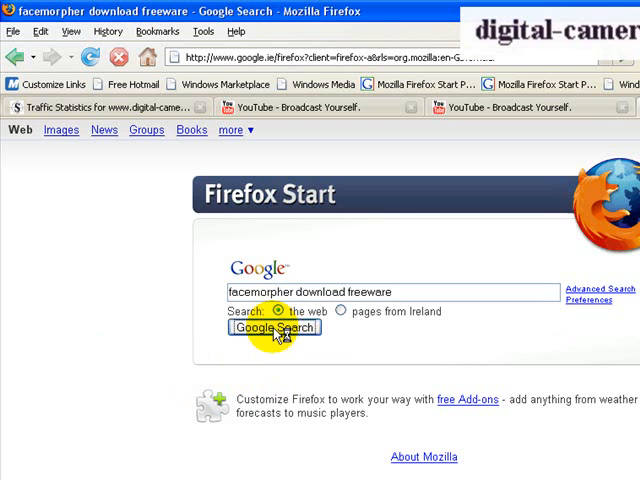
Open the Best Software 4 Download result and download FaceMorpher Lite 2.5
click(277, 328)
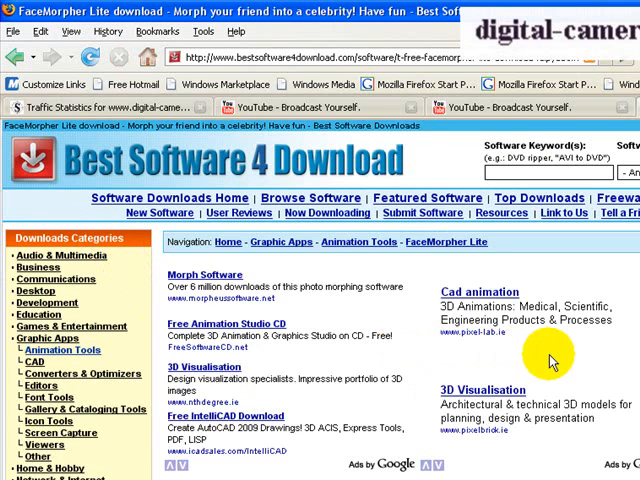
scroll(down, 3)
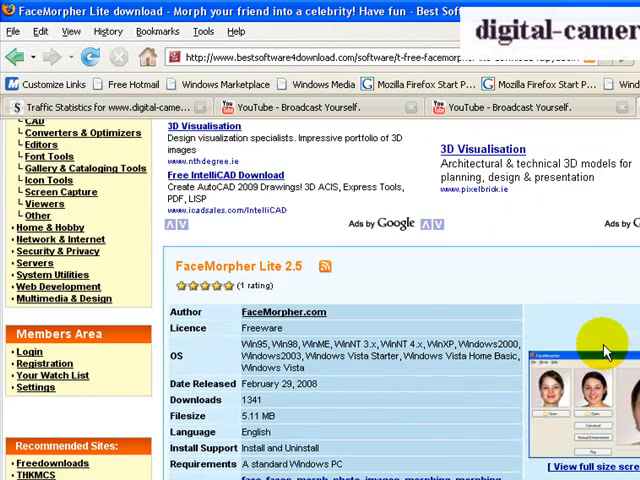
mouse_move(295, 266)
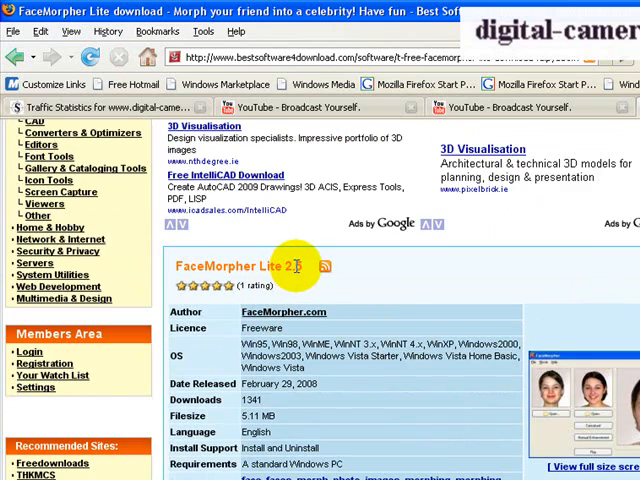
mouse_move(255, 330)
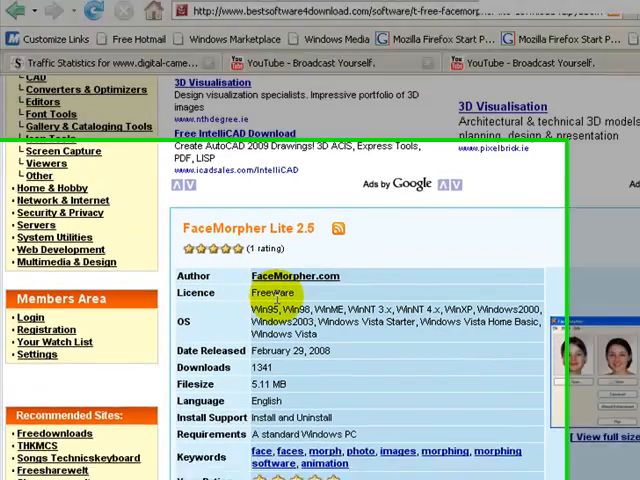
scroll(down, 3)
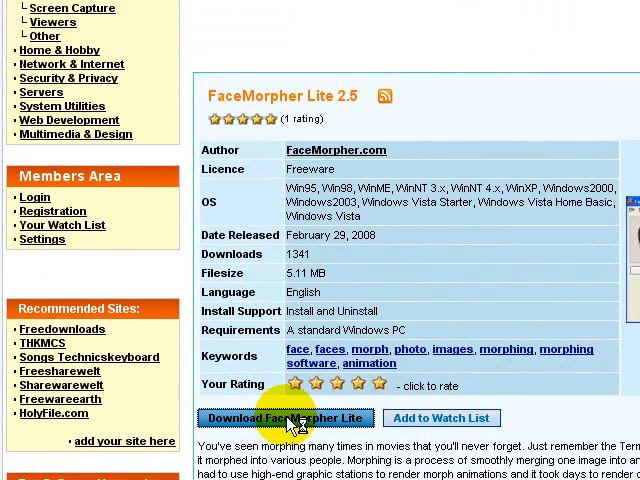
click(281, 418)
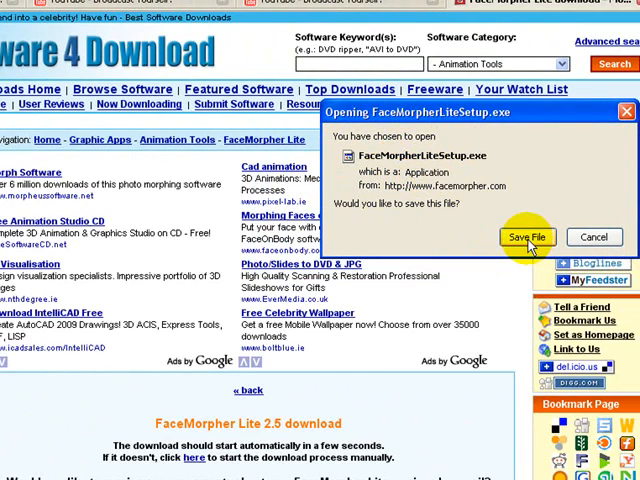
Save FaceMorpherLiteSetup.exe from the download prompt
click(528, 237)
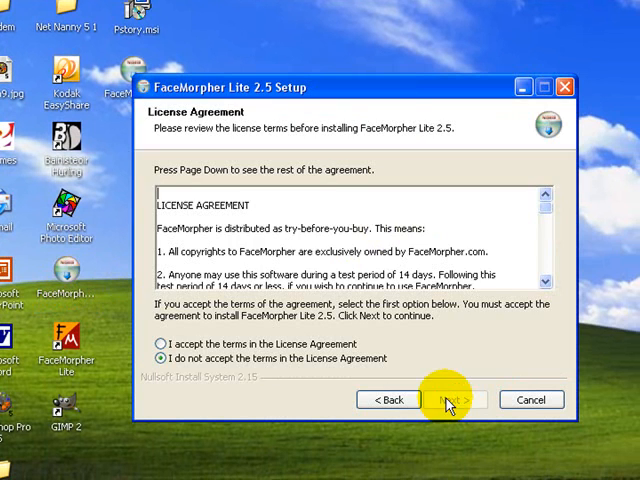
Accept the FaceMorpher Lite license, continue, then confirm quitting the setup
click(159, 344)
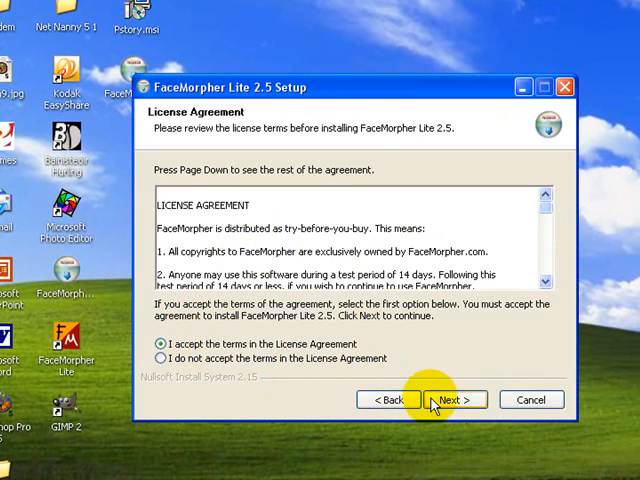
click(454, 399)
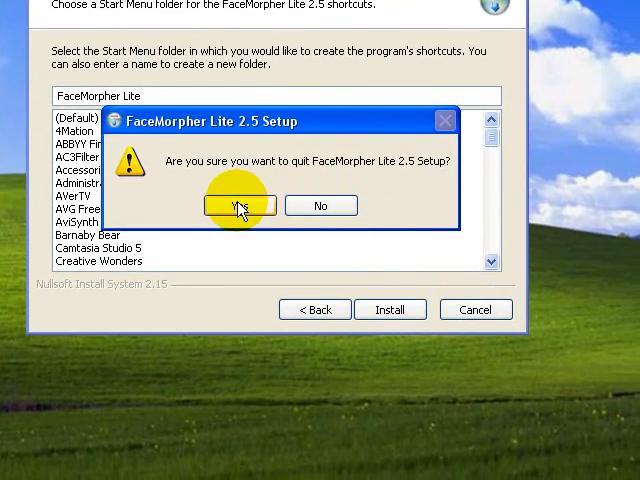
click(240, 205)
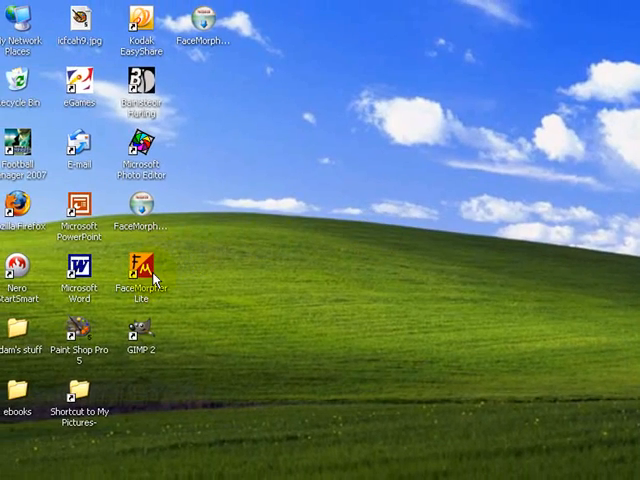